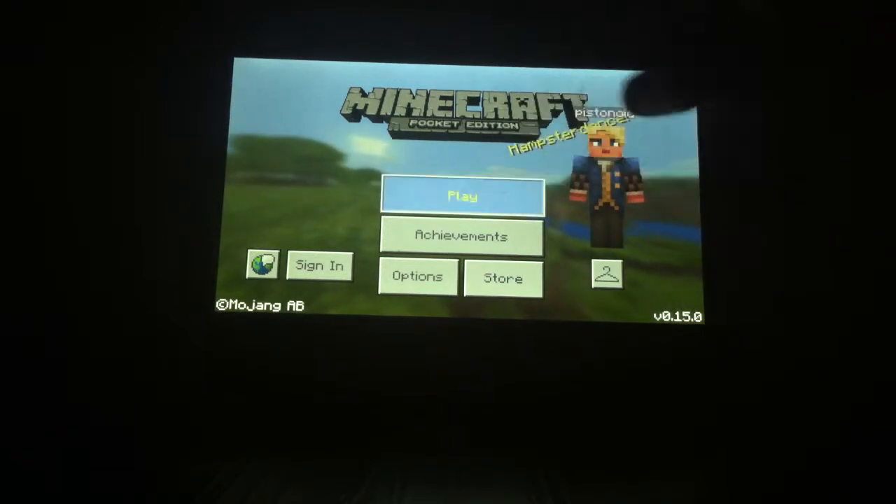
Step: Open the play menu, browse the Friends server list, then return to the Worlds tab
{"action": "left_click", "coordinate": [461, 196]}
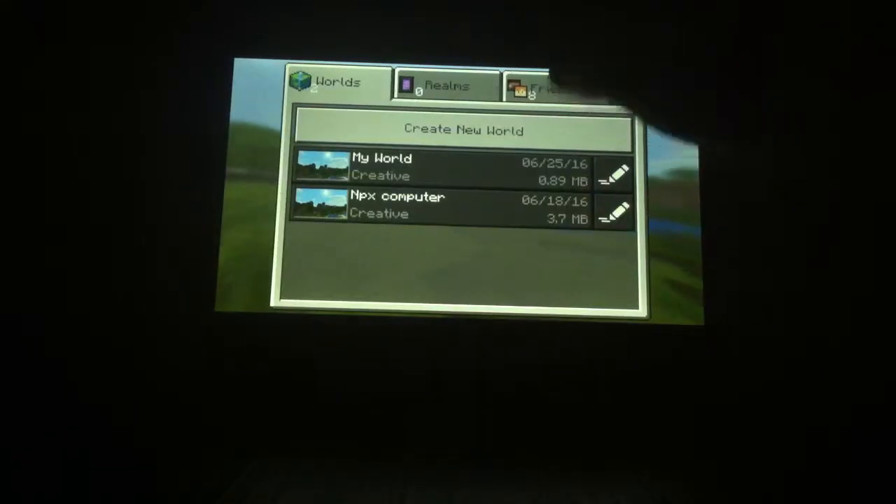
{"action": "left_click", "coordinate": [551, 87]}
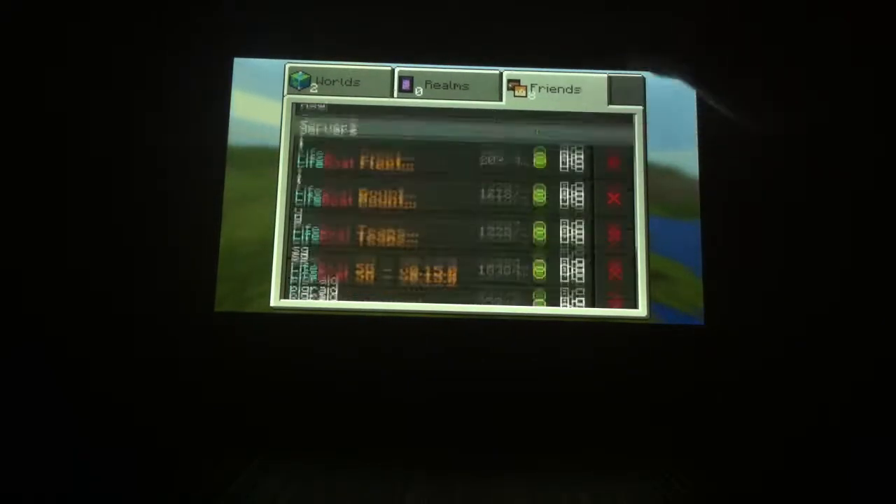
{"action": "scroll", "scroll_direction": "down", "scroll_amount": 3}
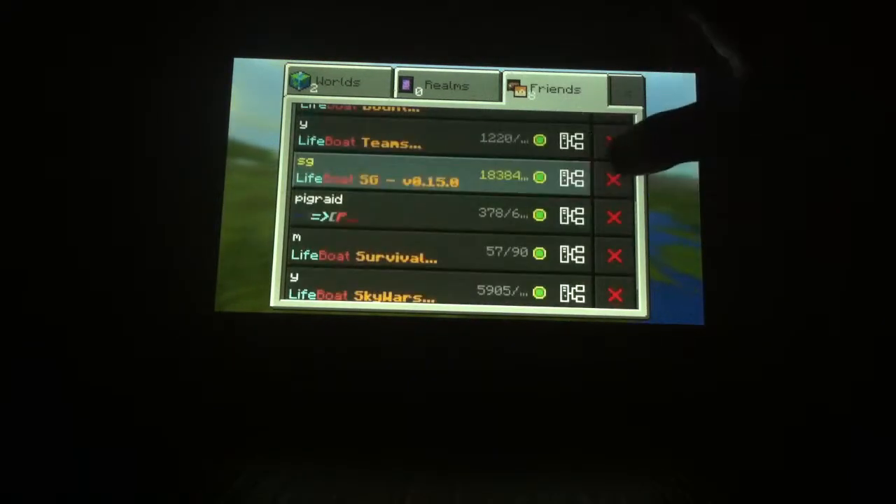
{"action": "left_click", "coordinate": [336, 82]}
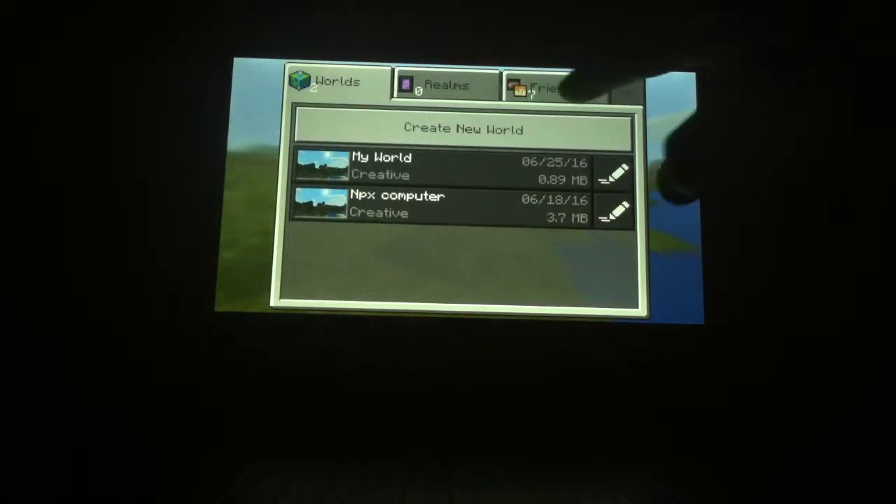
Step: Begin adding an external server and enter 'sg' as its server name
{"action": "left_click", "coordinate": [463, 128]}
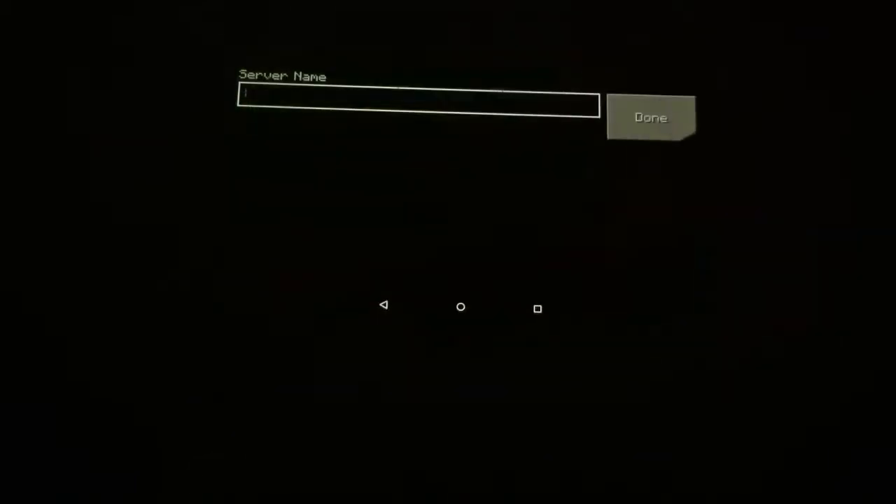
{"action": "type", "text": "s"}
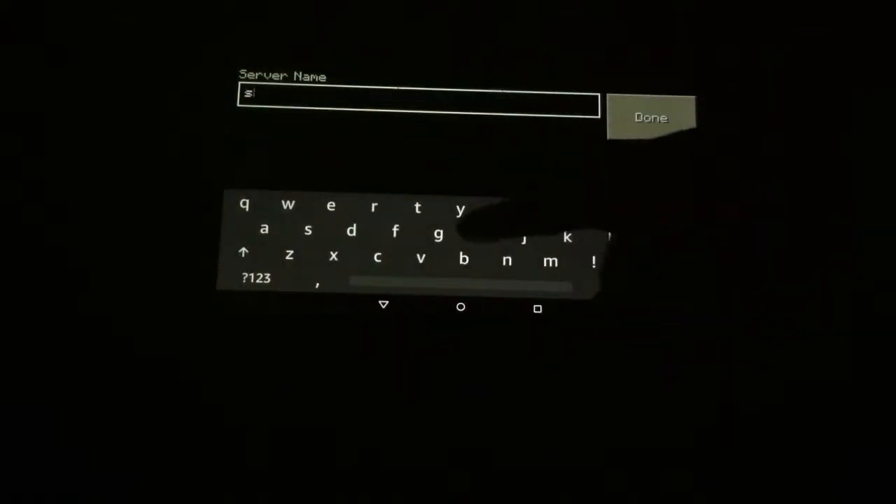
{"action": "type", "text": "g"}
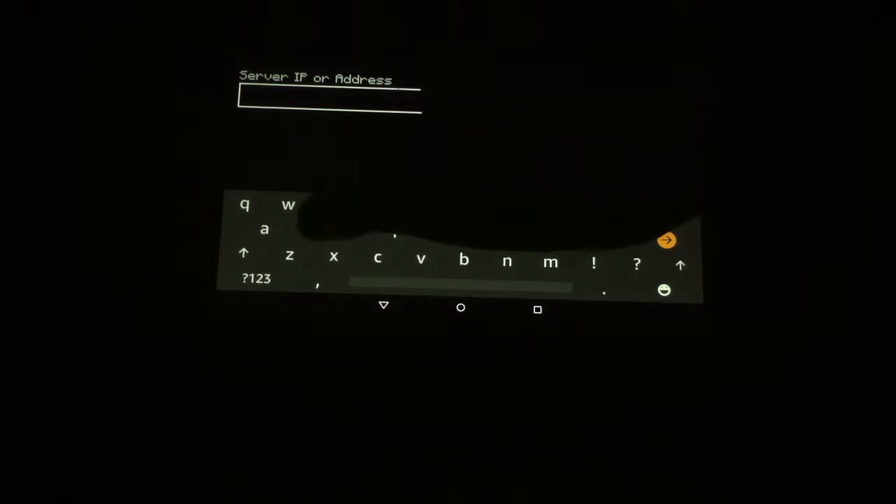
Step: Enter address sg.lbsg.net on port 19132 and add the sg server
{"action": "type", "text": "sg.lbsg."}
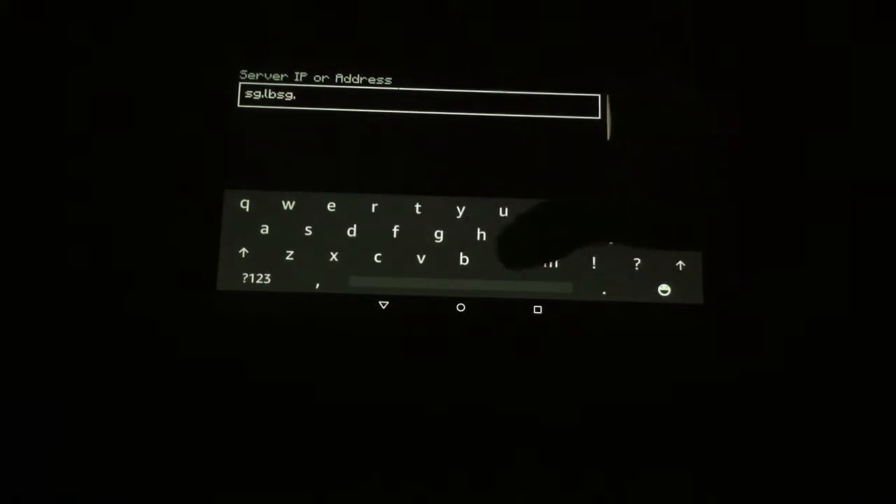
{"action": "type", "text": "net"}
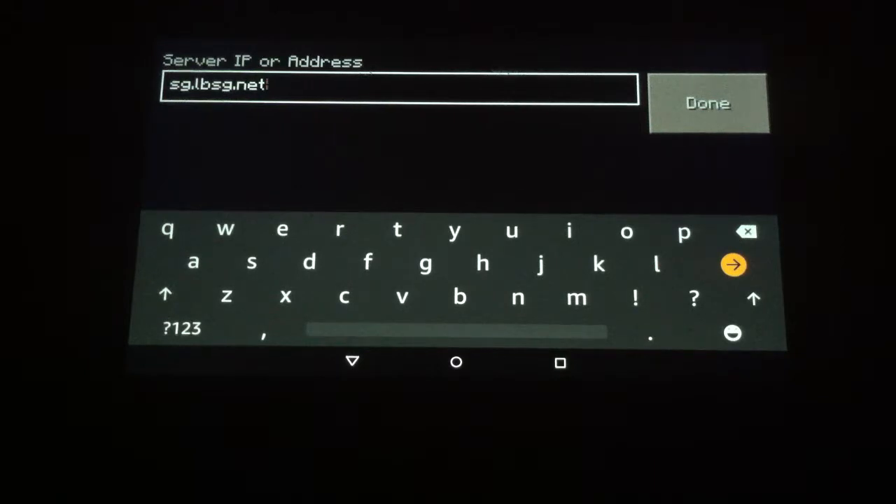
{"action": "left_click", "coordinate": [707, 103]}
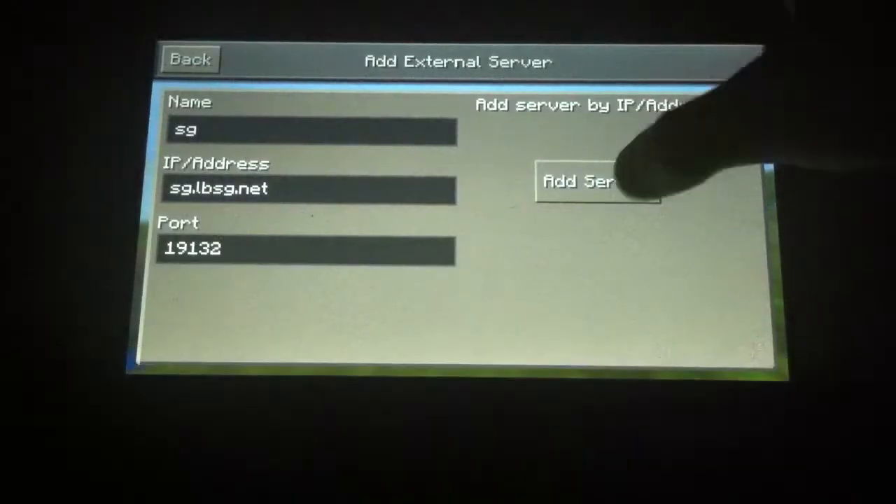
{"action": "left_click", "coordinate": [597, 182]}
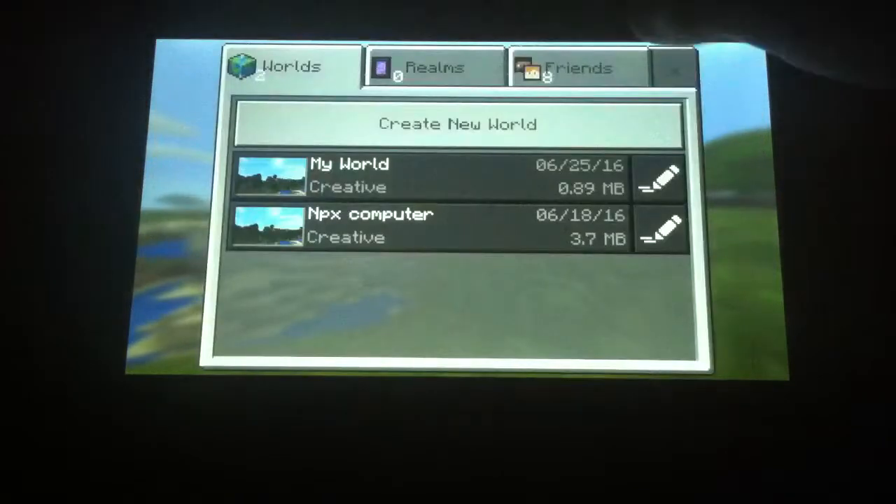
{"action": "left_click", "coordinate": [574, 68]}
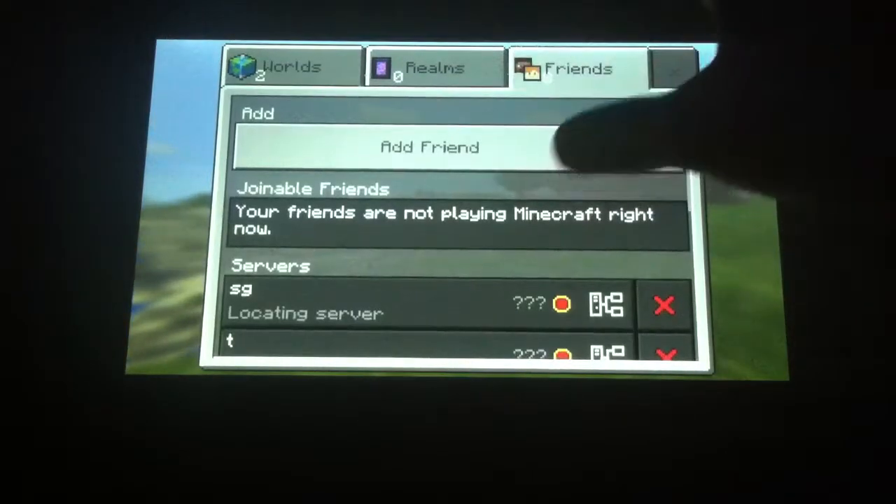
{"action": "left_click", "coordinate": [287, 66]}
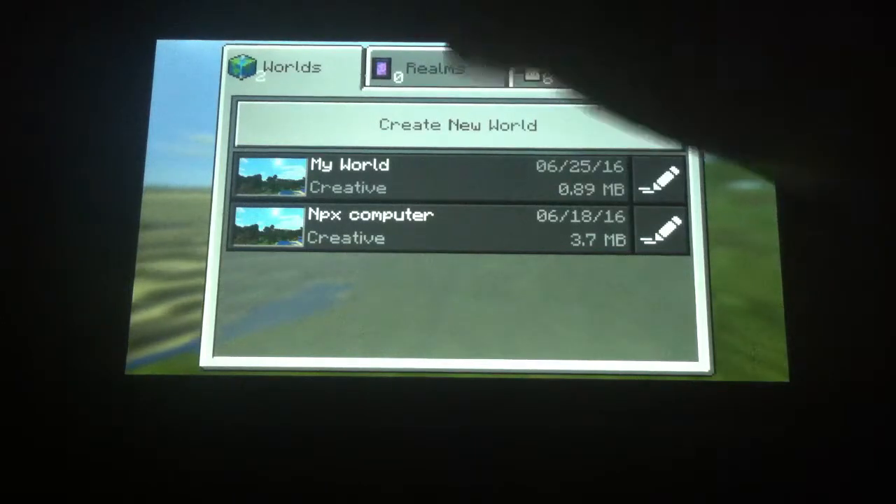
{"action": "left_click", "coordinate": [574, 69]}
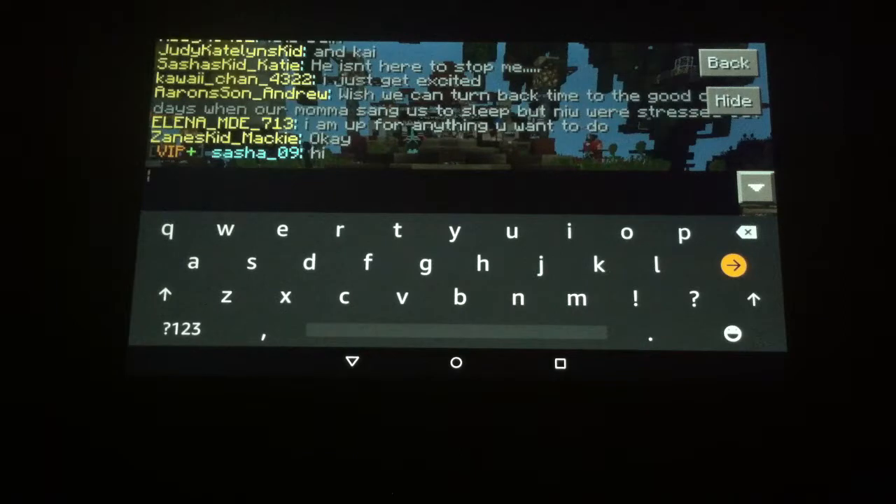
Step: Open the sg server chat, type a partial /register command, then clear it
{"action": "left_click", "coordinate": [180, 329]}
{"action": "type", "text": "/r"}
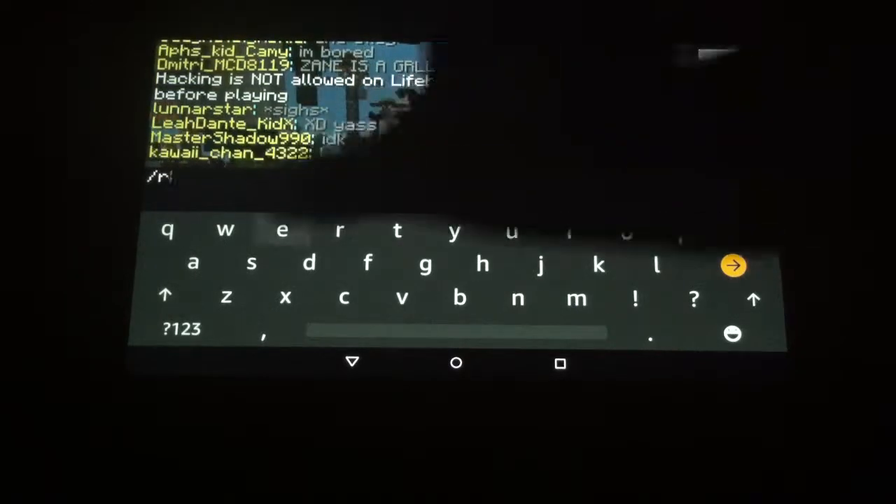
{"action": "type", "text": "egi"}
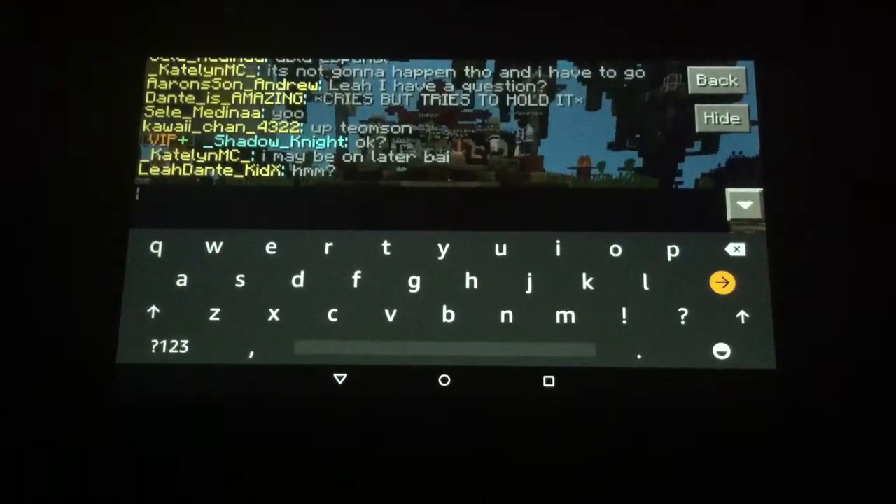
Step: Switch the keyboard to symbols and enter '/' to start the command
{"action": "left_click", "coordinate": [168, 346]}
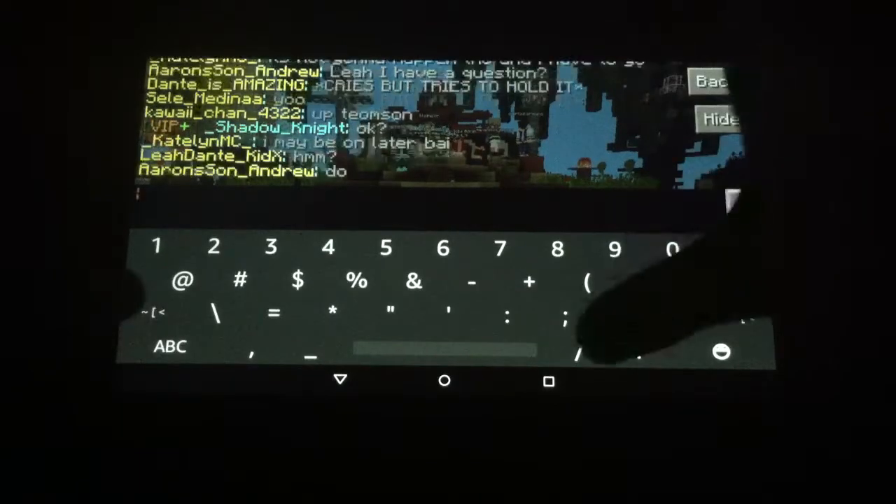
{"action": "left_click", "coordinate": [169, 346]}
{"action": "type", "text": "/login p"}
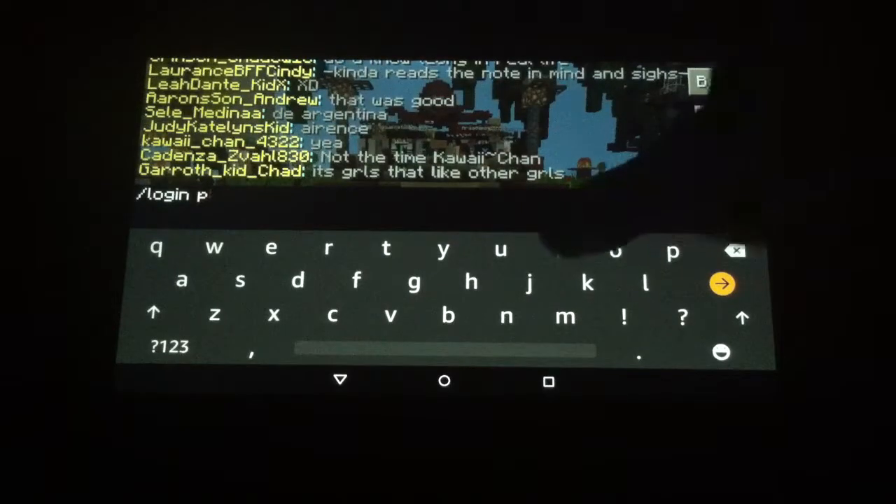
Step: Complete the password so the chat line reads '/login piston'
{"action": "type", "text": "is"}
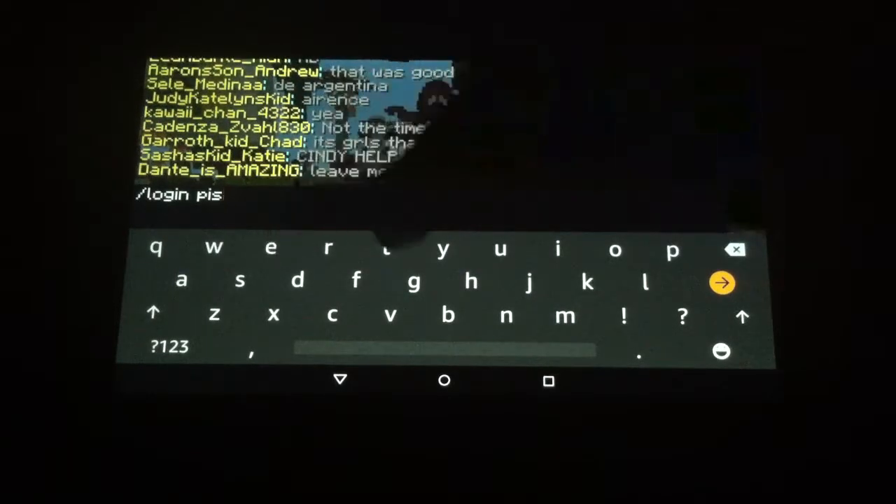
{"action": "type", "text": "ton"}
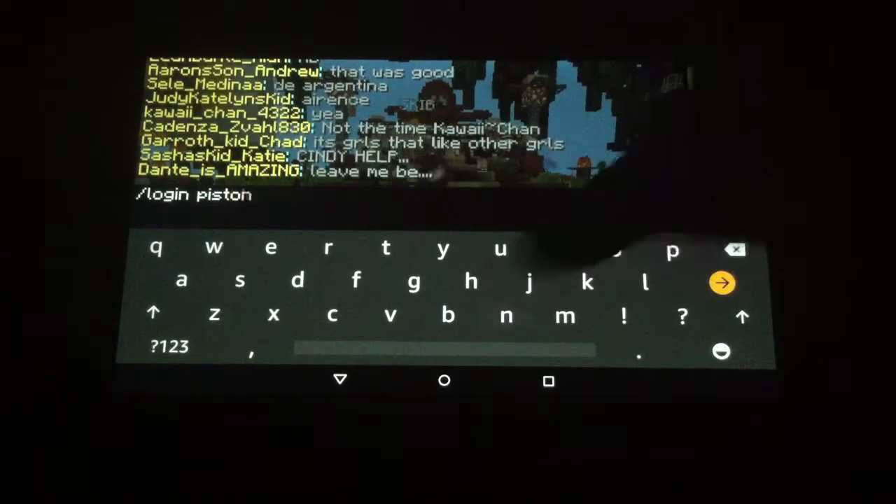